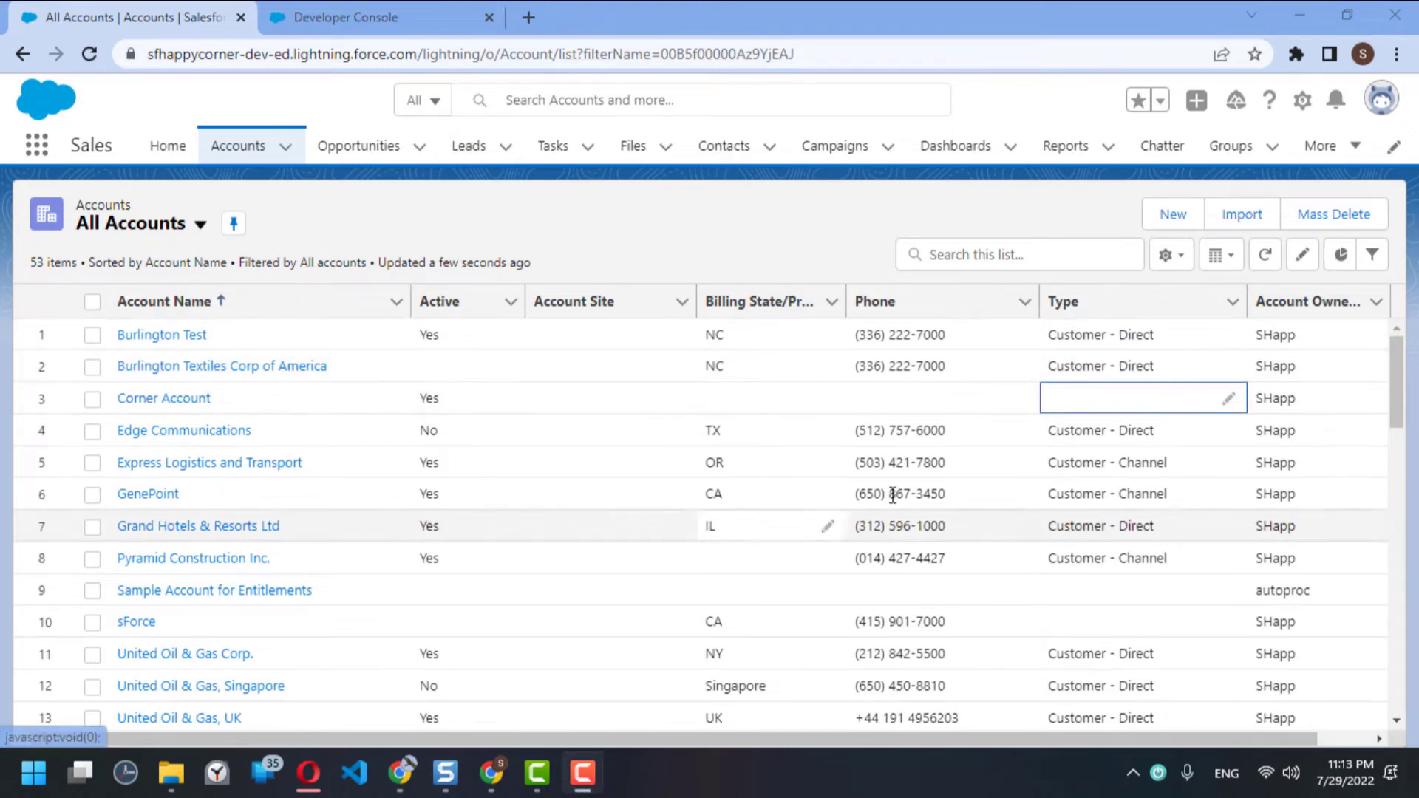
- View Corner Account's blank Type picklist options, including Prospect, then move to Developer Console
click(1142, 398)
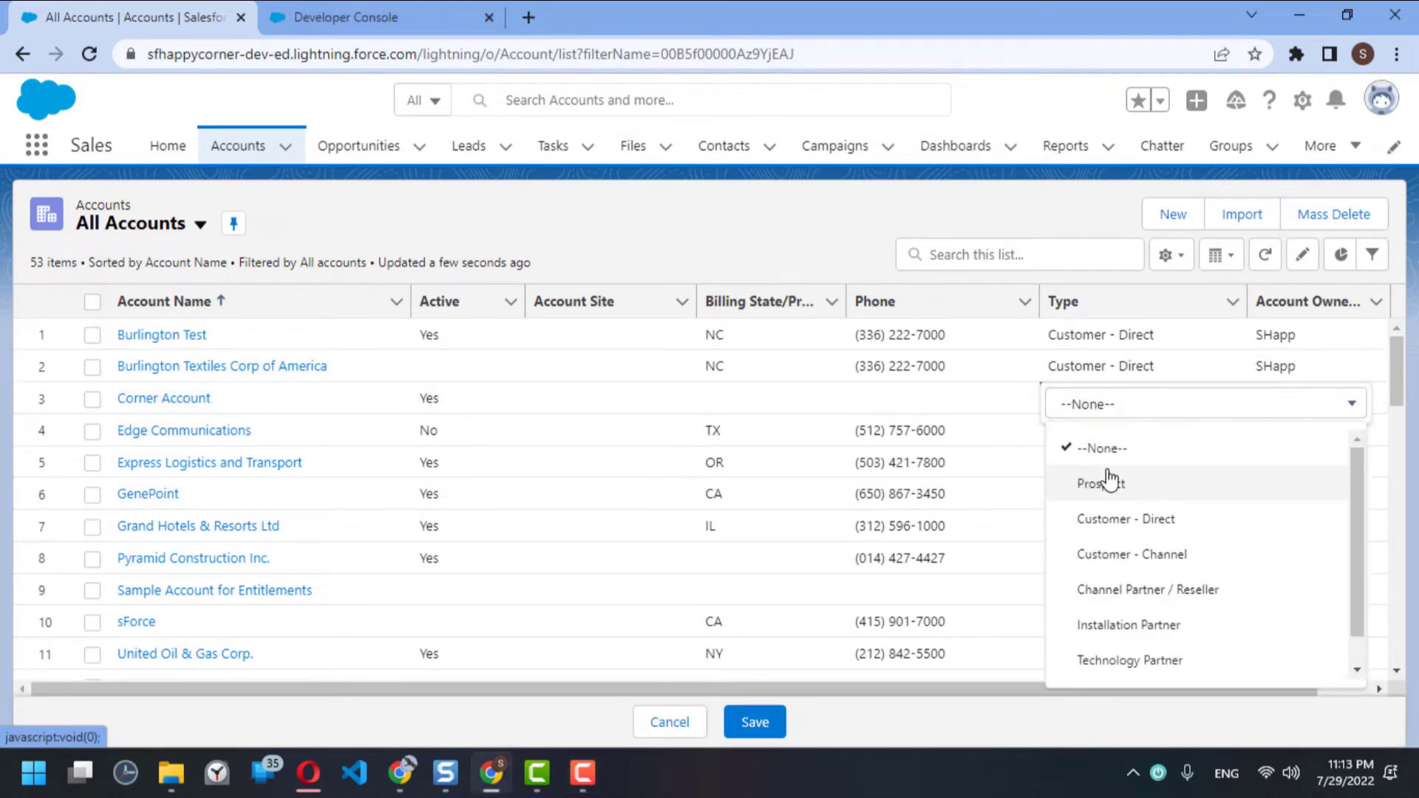
click(379, 17)
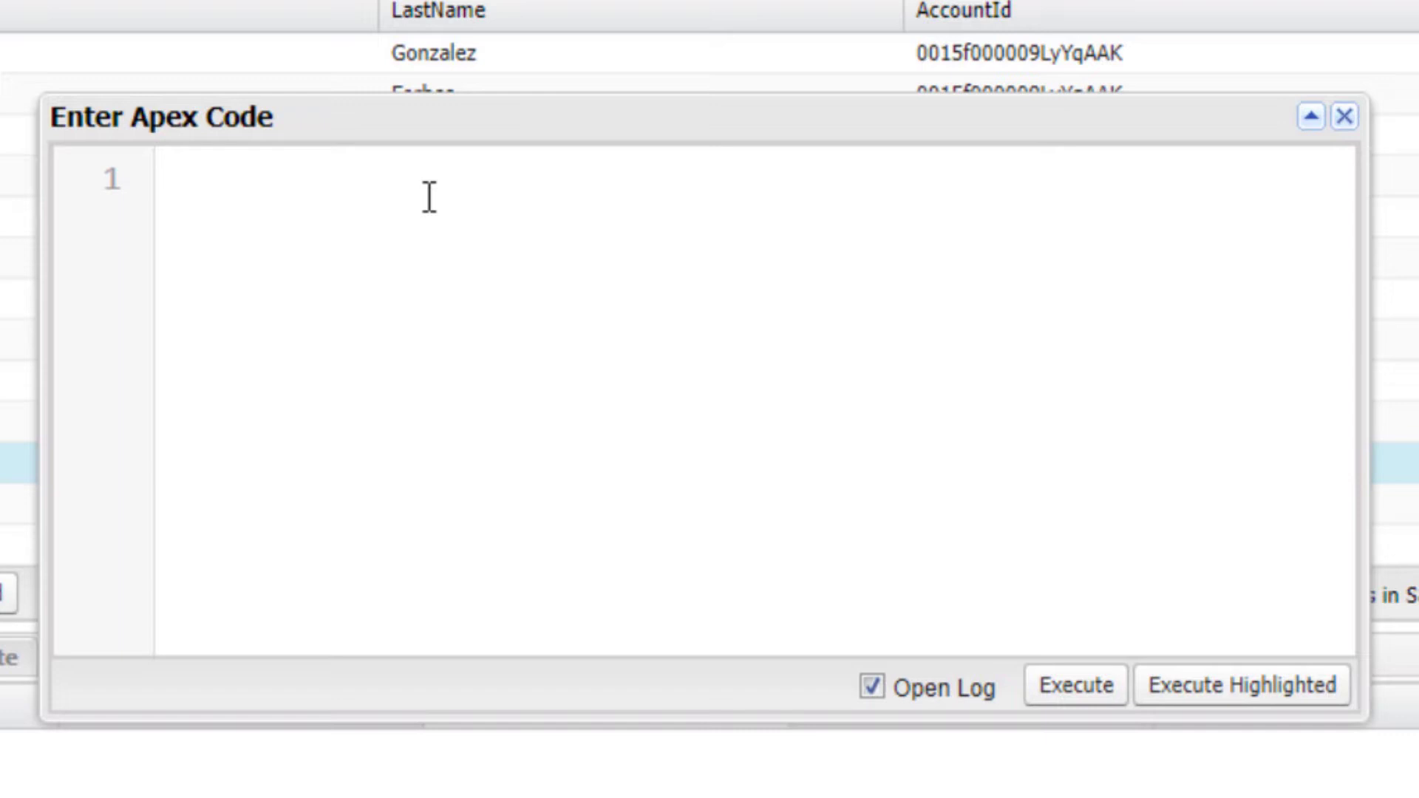
- Write a SOQL query collecting accounts whose Type is blank into accList
text(list <account> a)
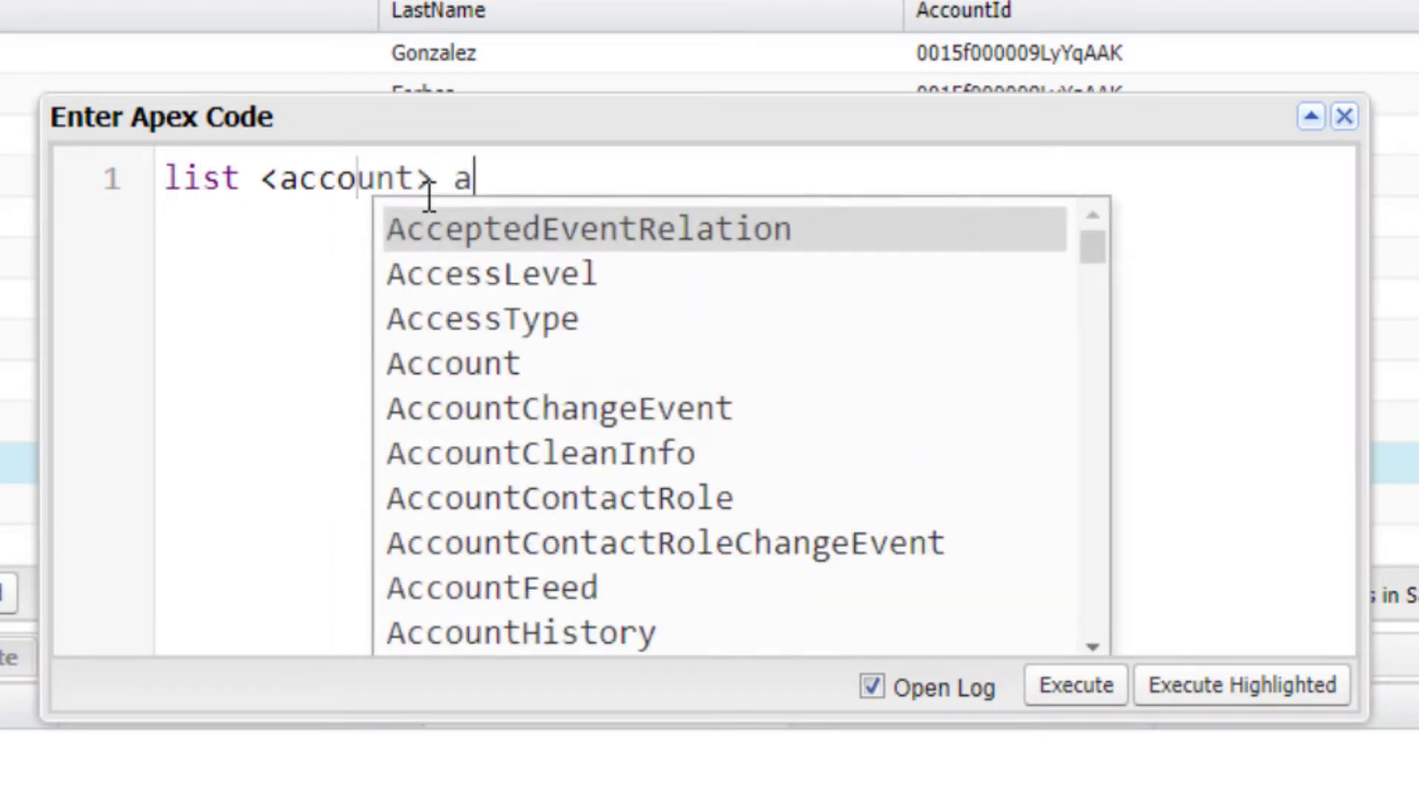
text(ccList =)
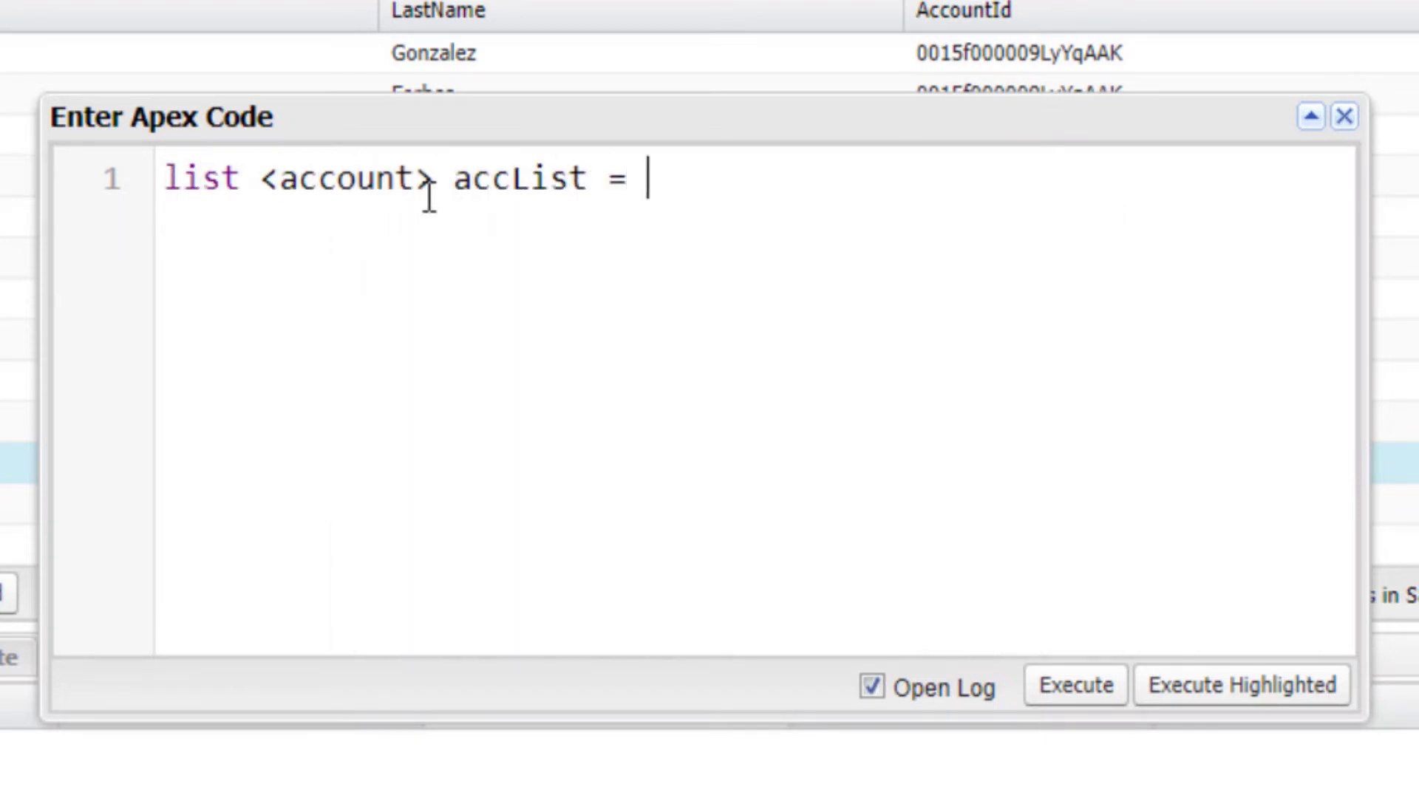
text([select])
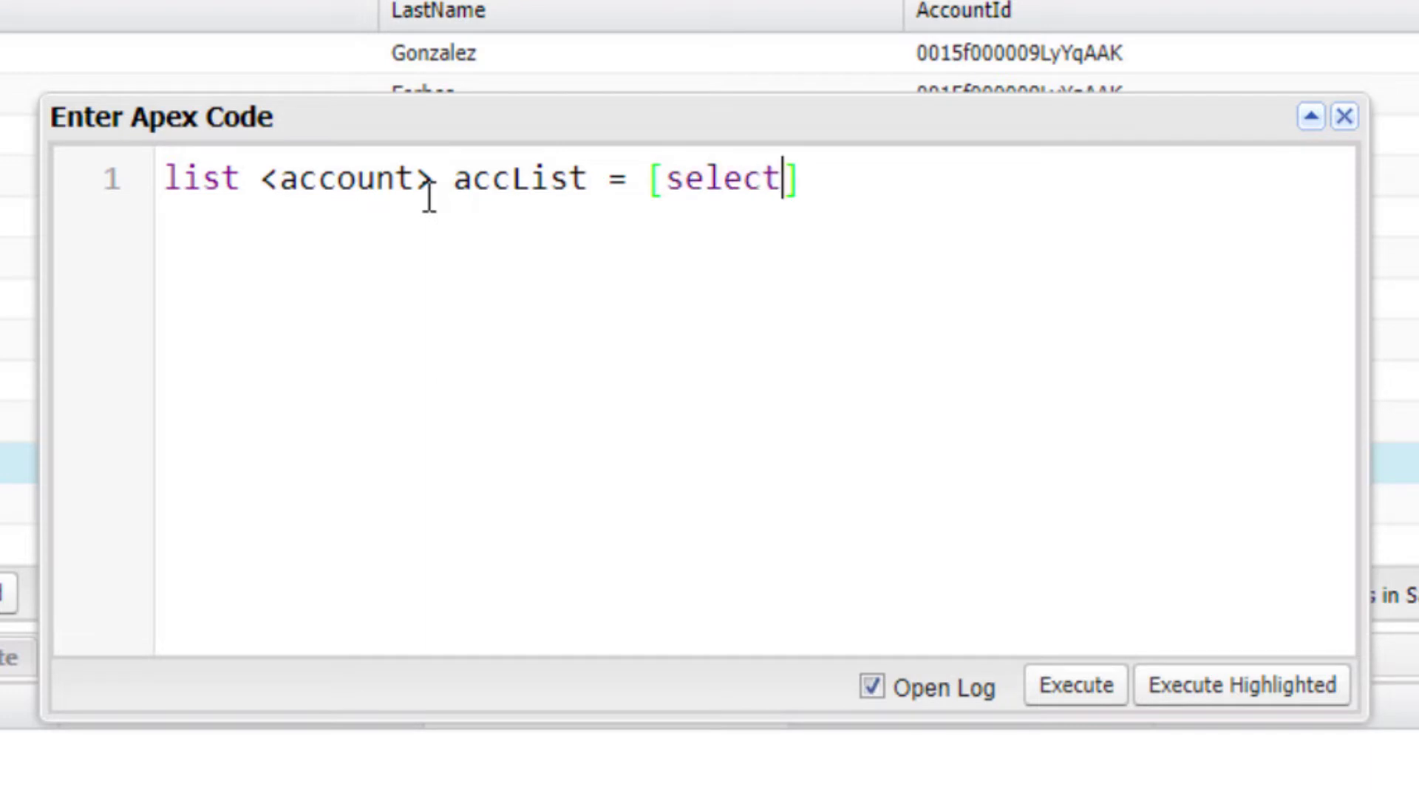
text(type from ac)
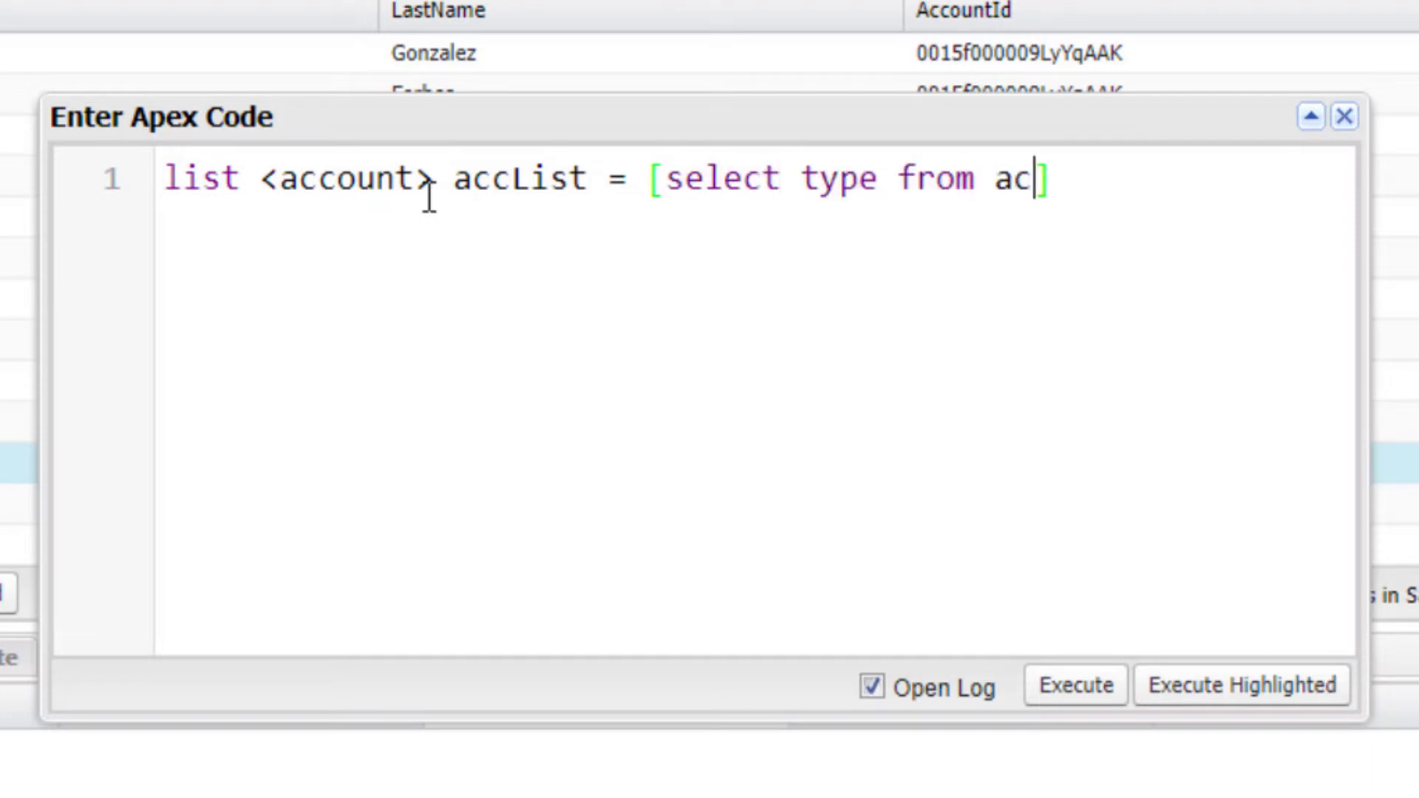
text(count where t)
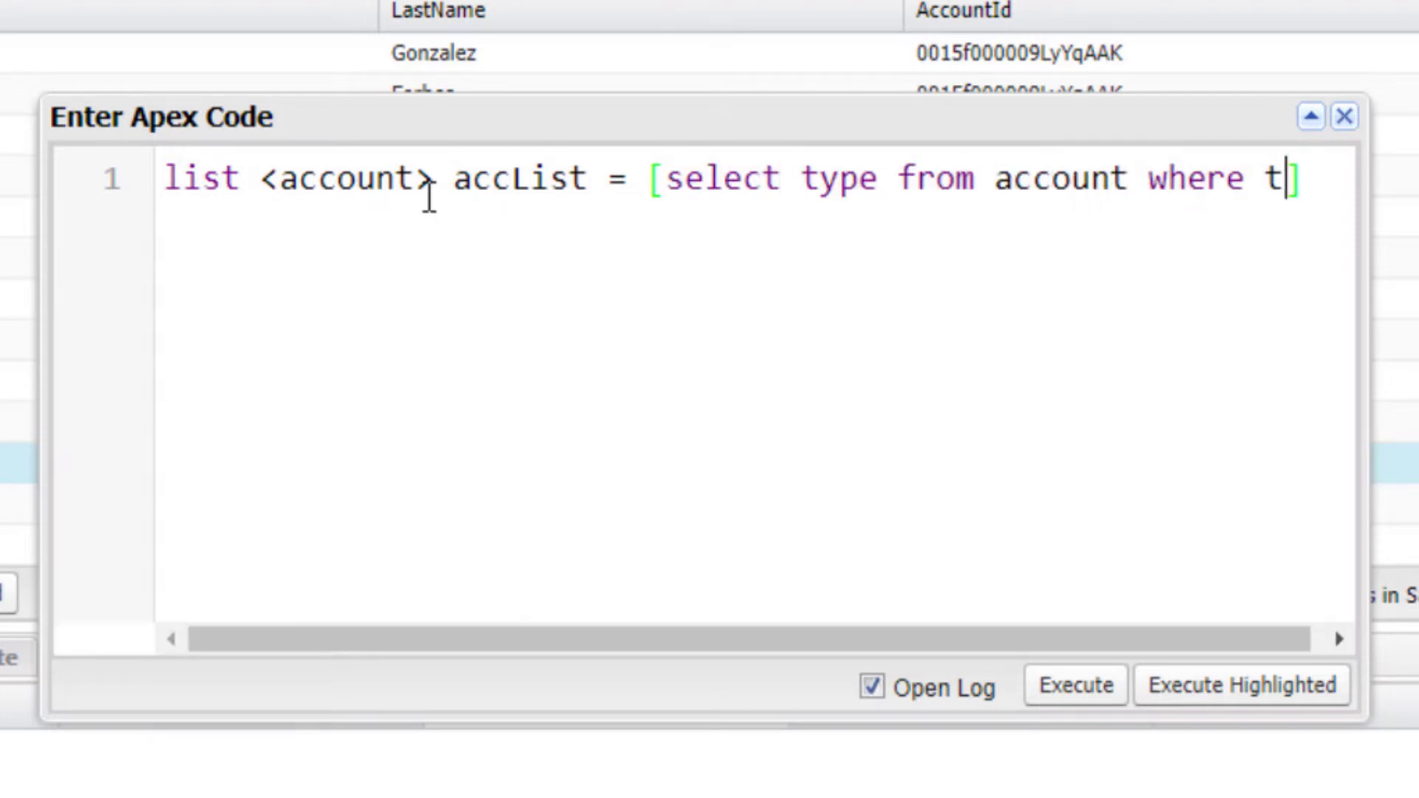
text(ype = ')
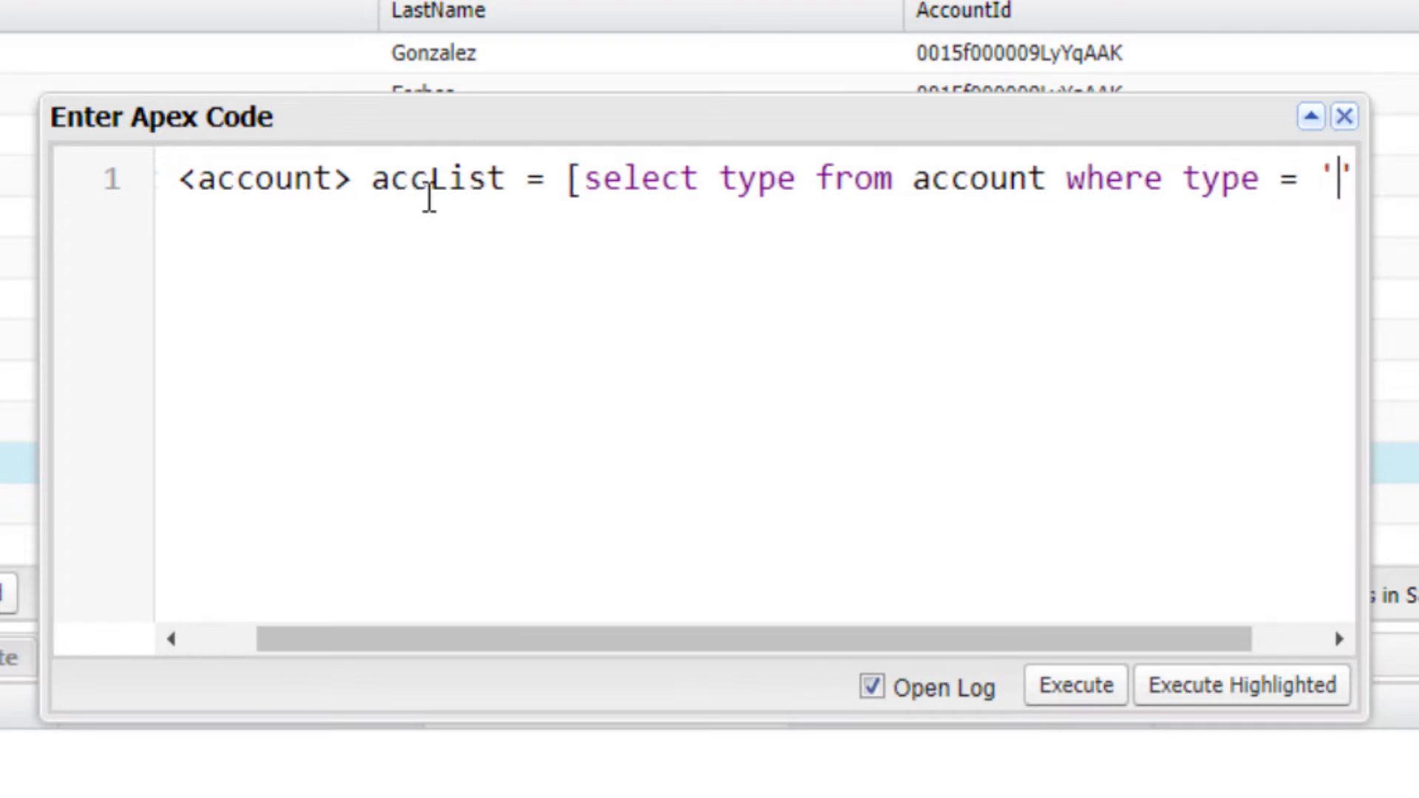
- Declare an empty accListToUpdate list and start a for loop over accList
text(list)
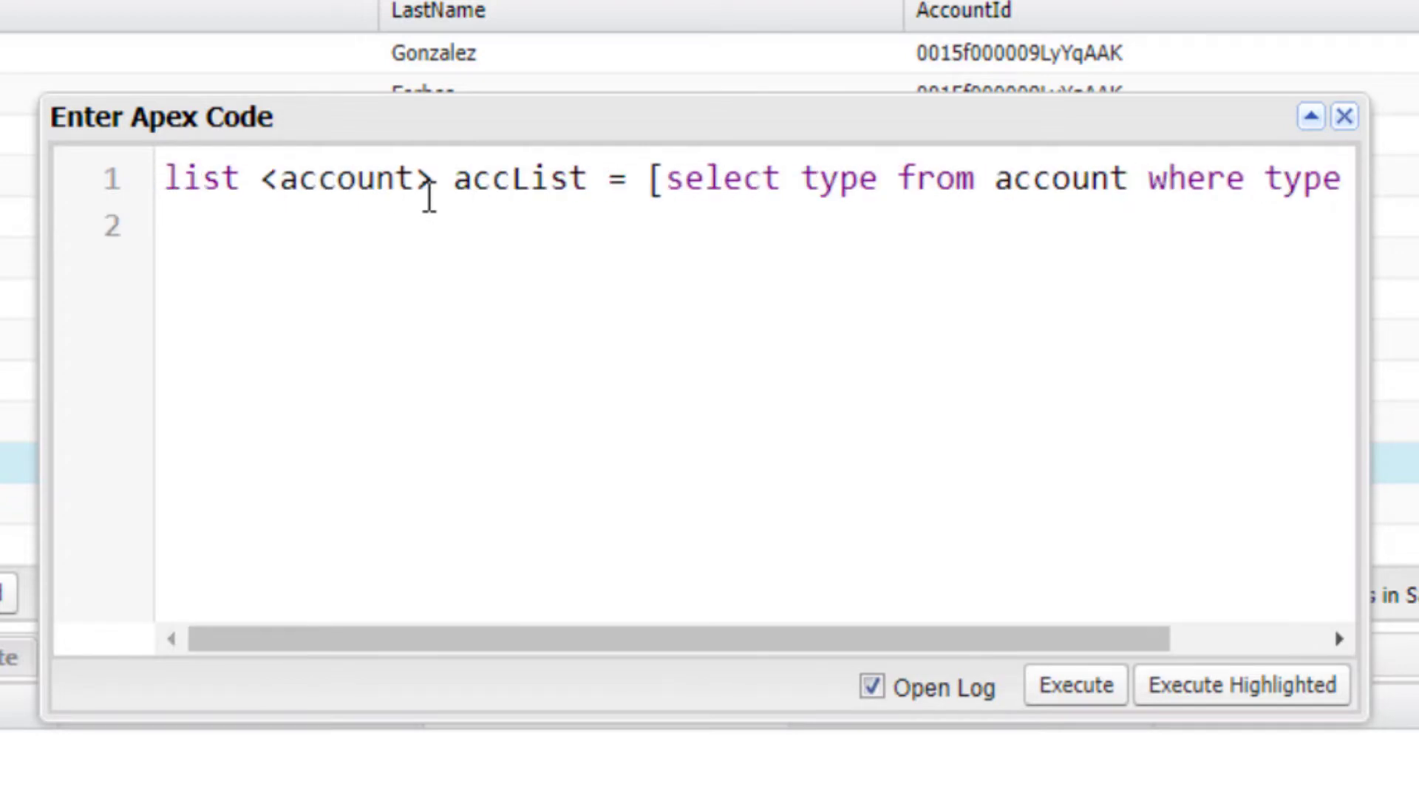
text(list <account> accListToUpd)
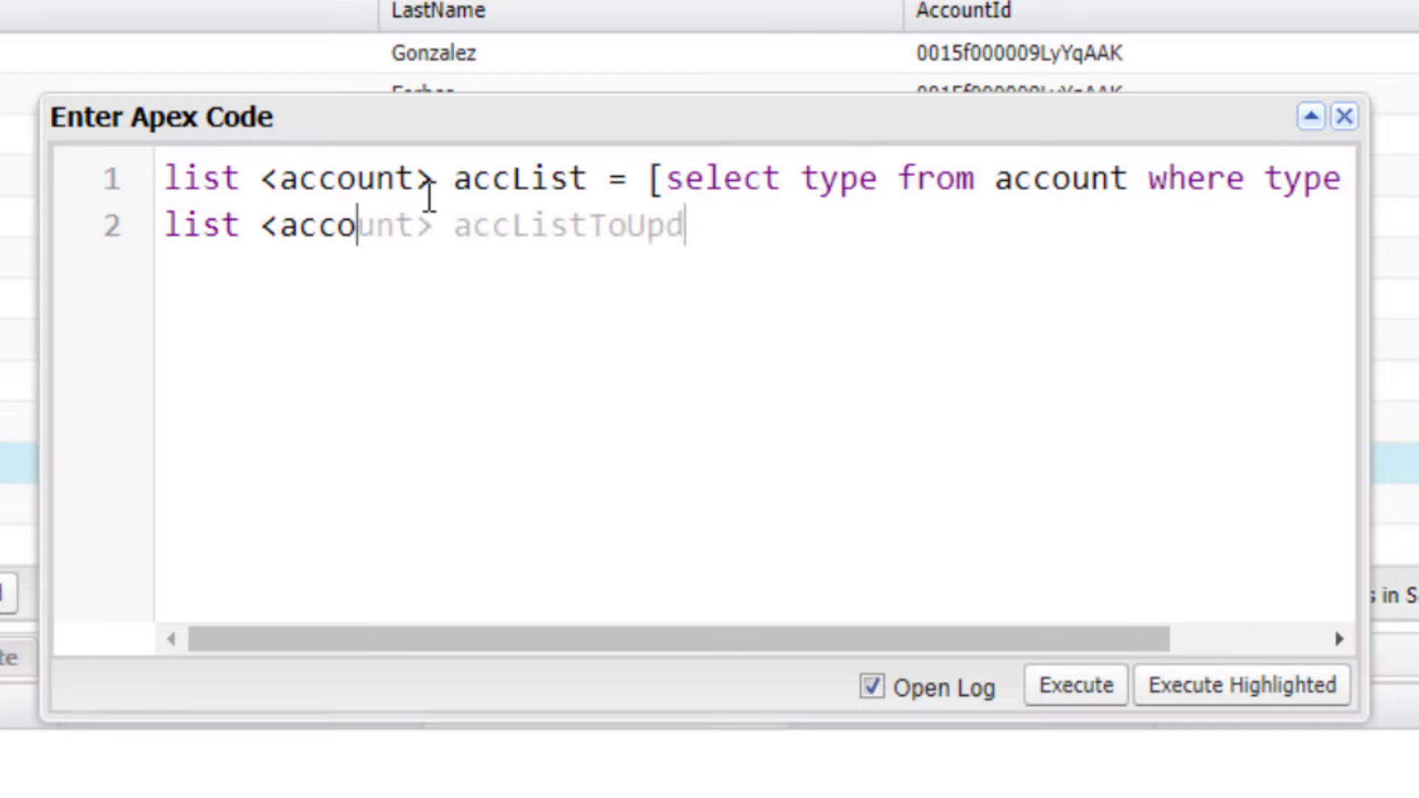
text(ate = new list <account>();)
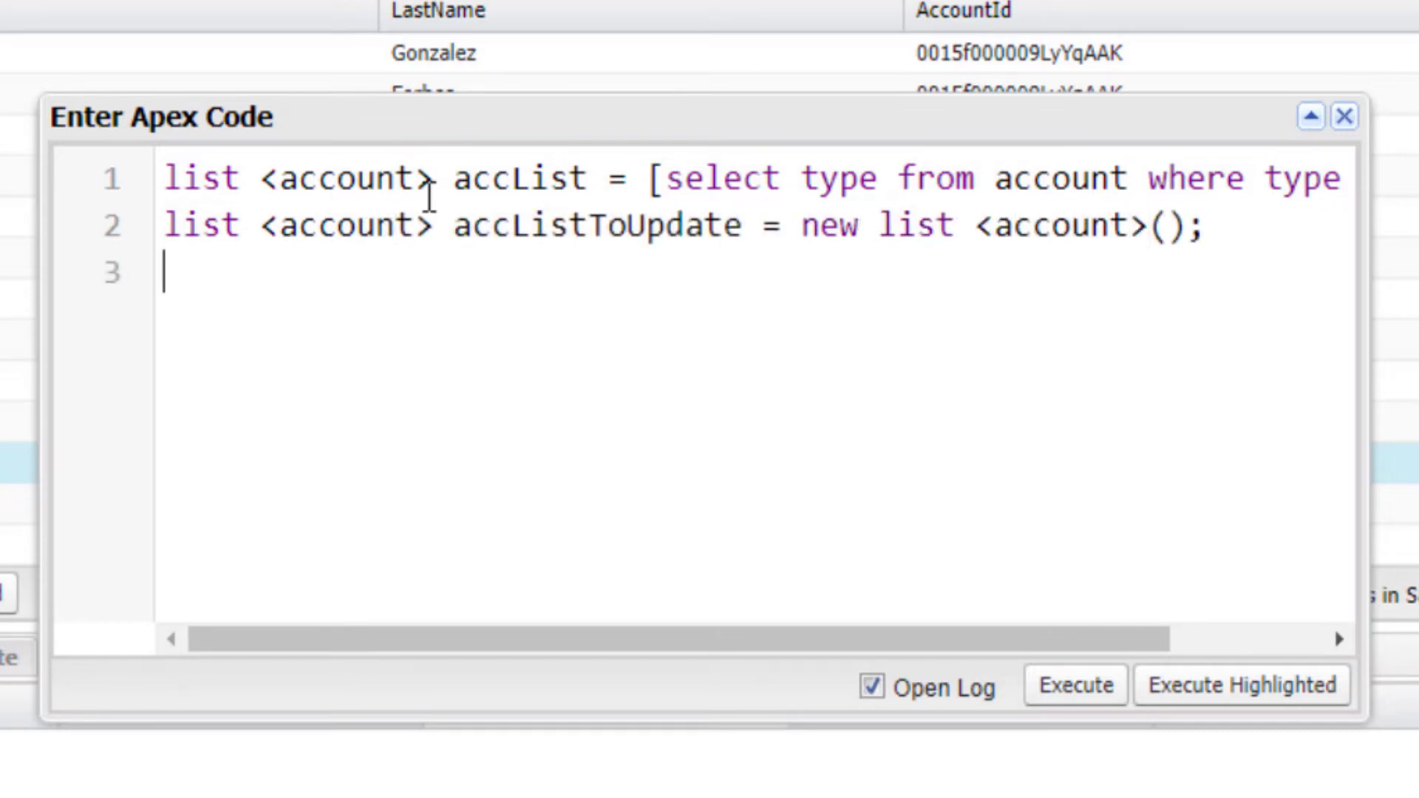
text(for(account a : a))
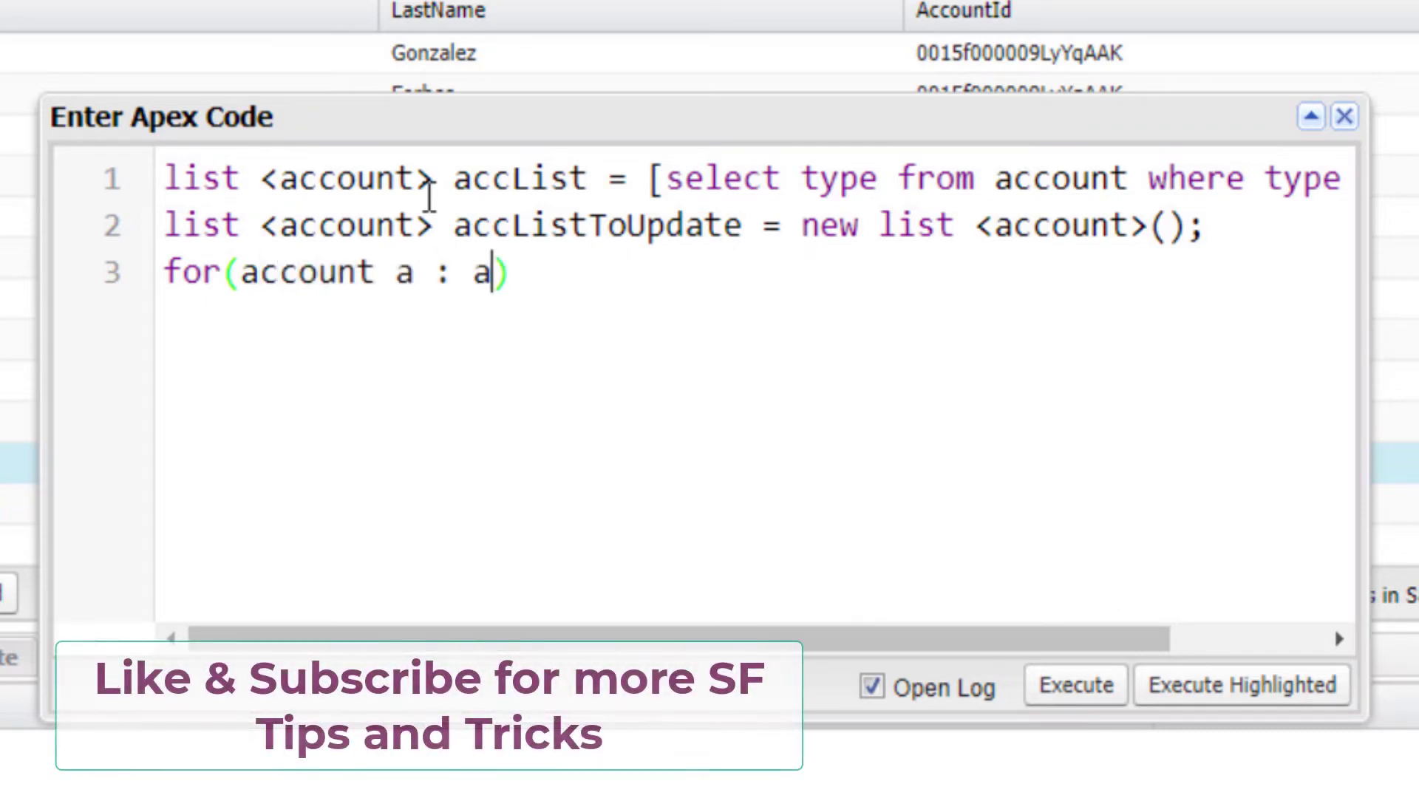
- Set each account's Type to 'Prospect', add it to accListToUpdate, and review the accounts list
text(ccList)
text(a)
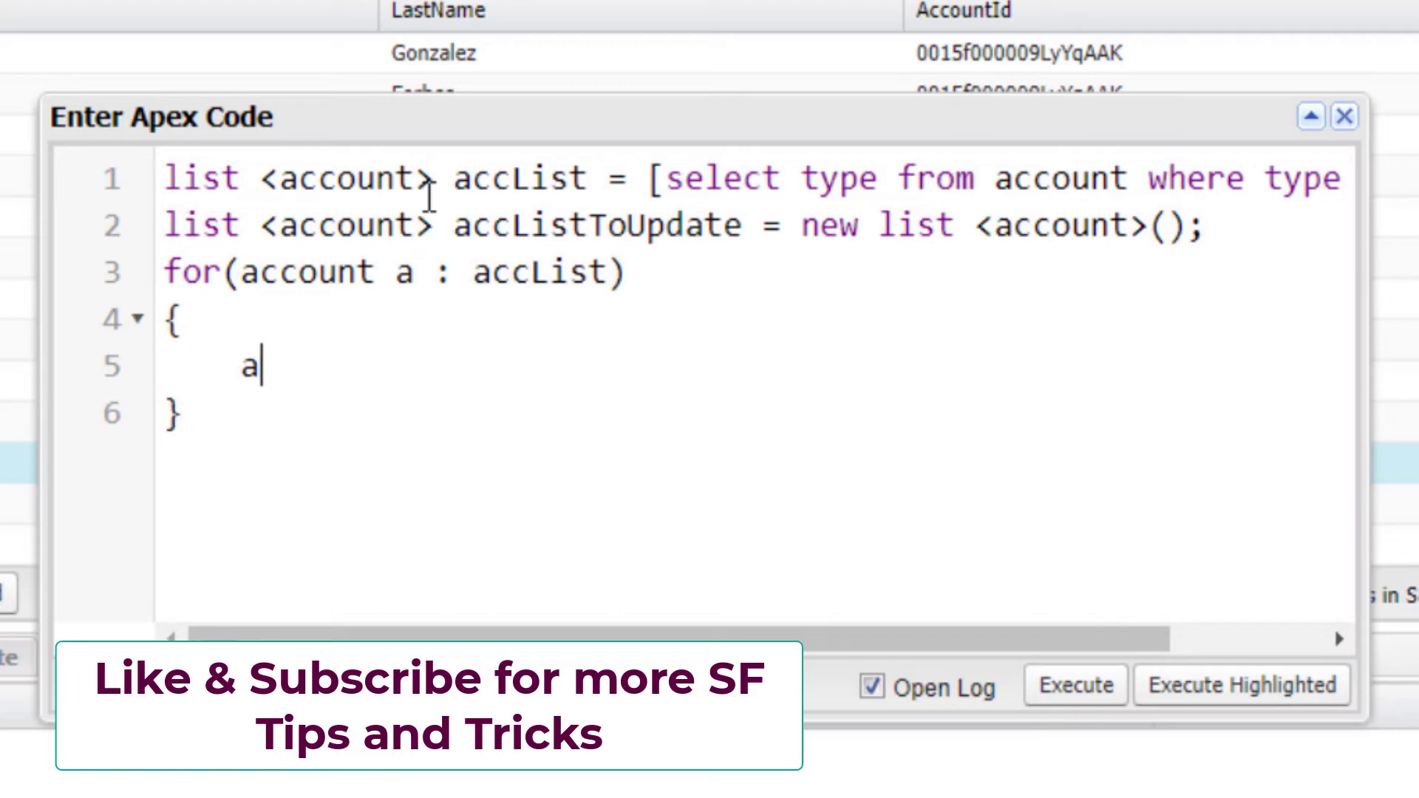
text(.type='';)
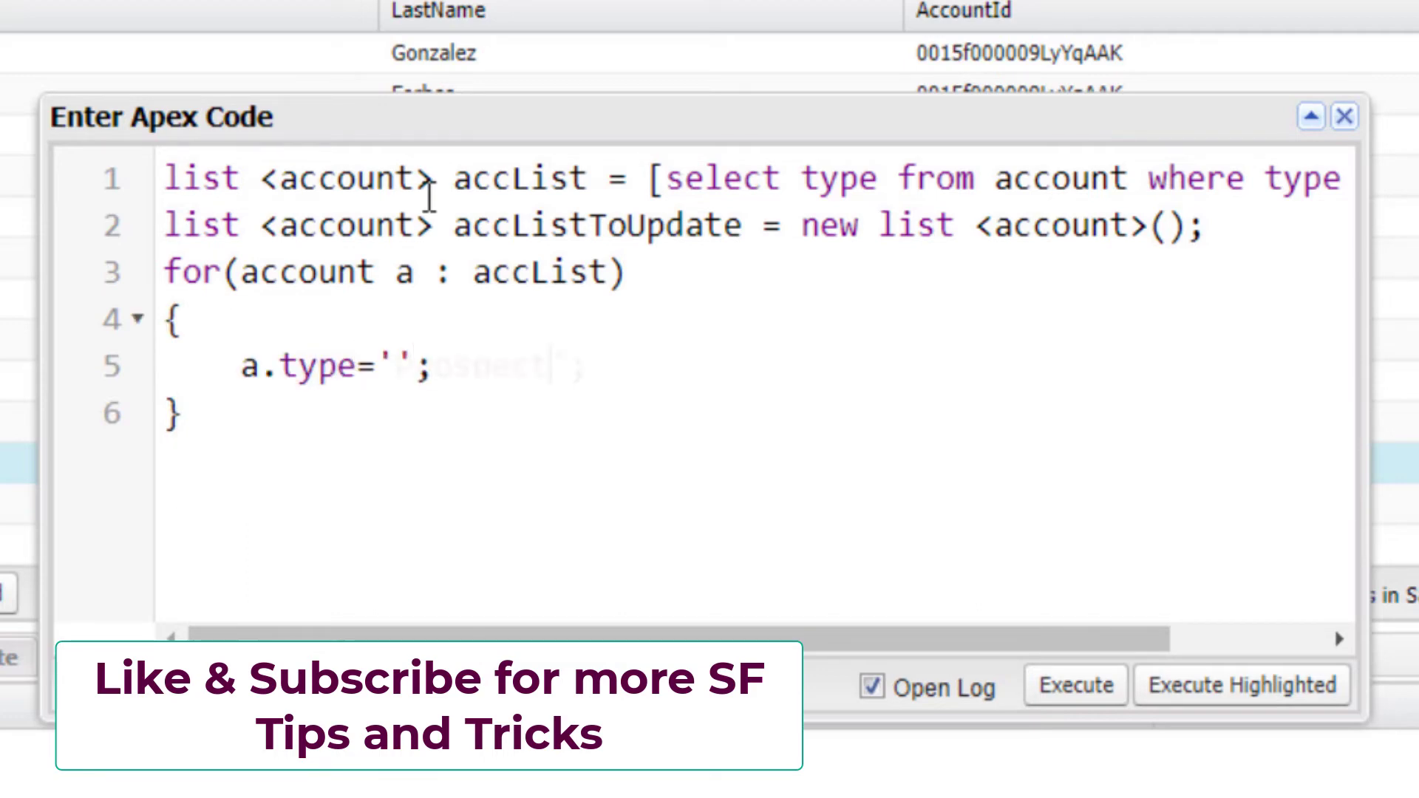
text(Prospect)
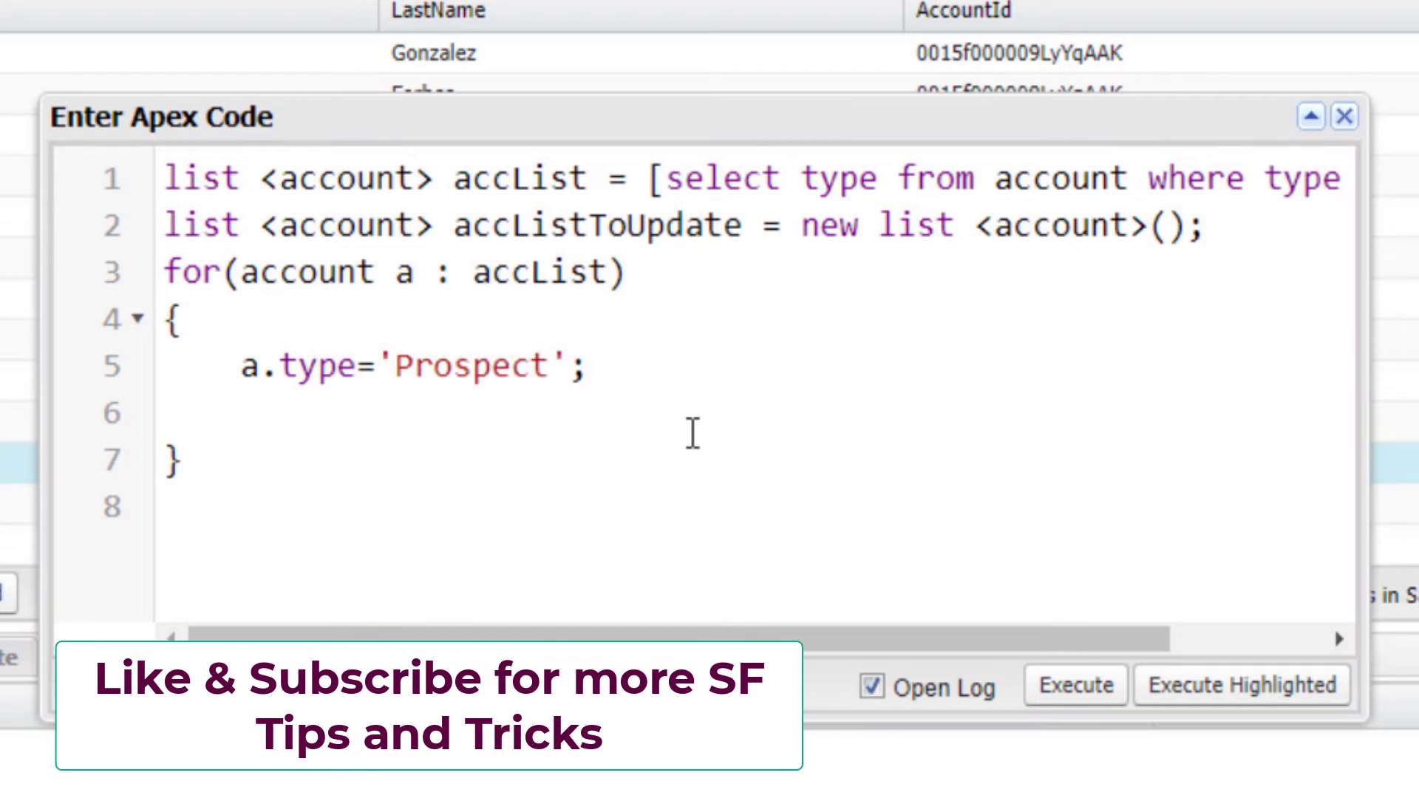
double_click(596, 226)
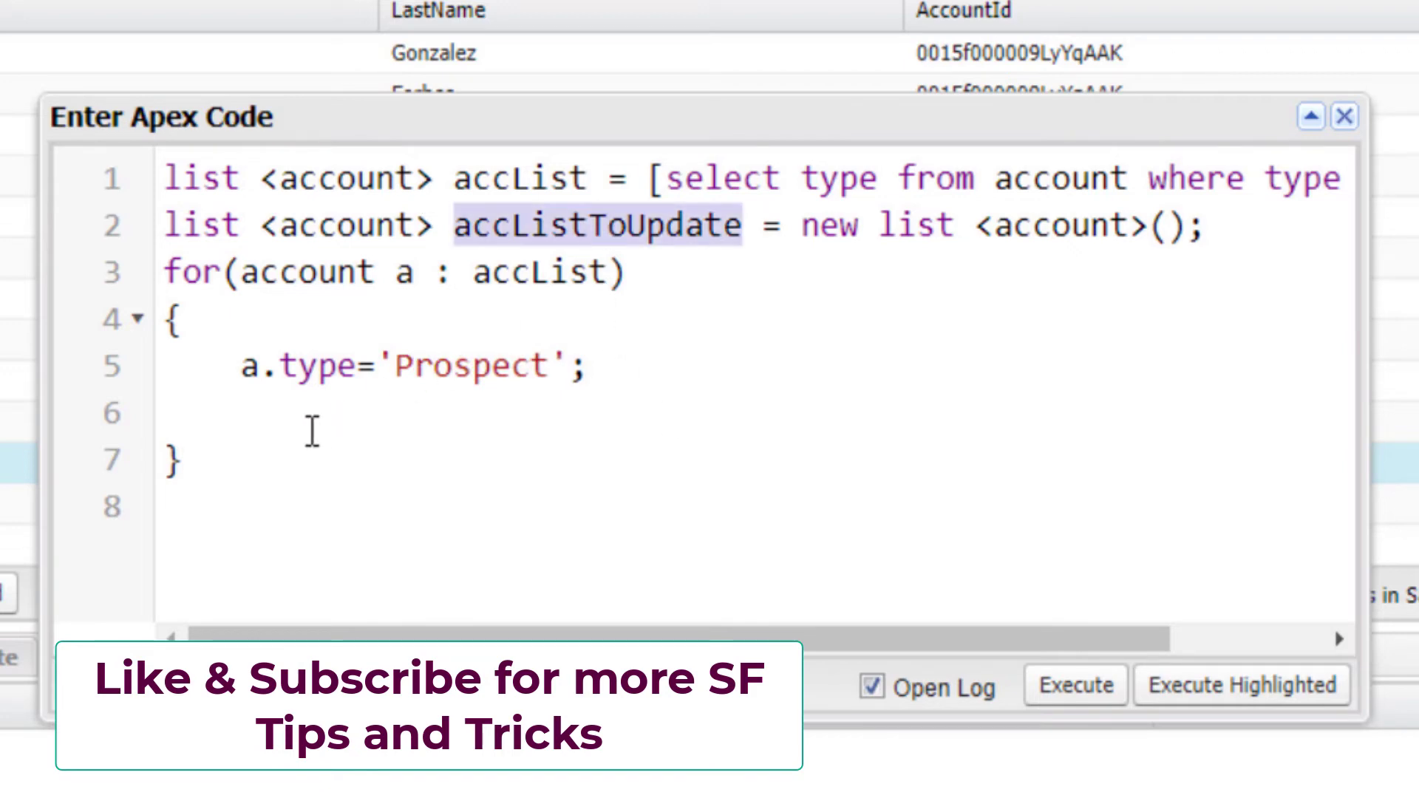
text(accListToUpdate)
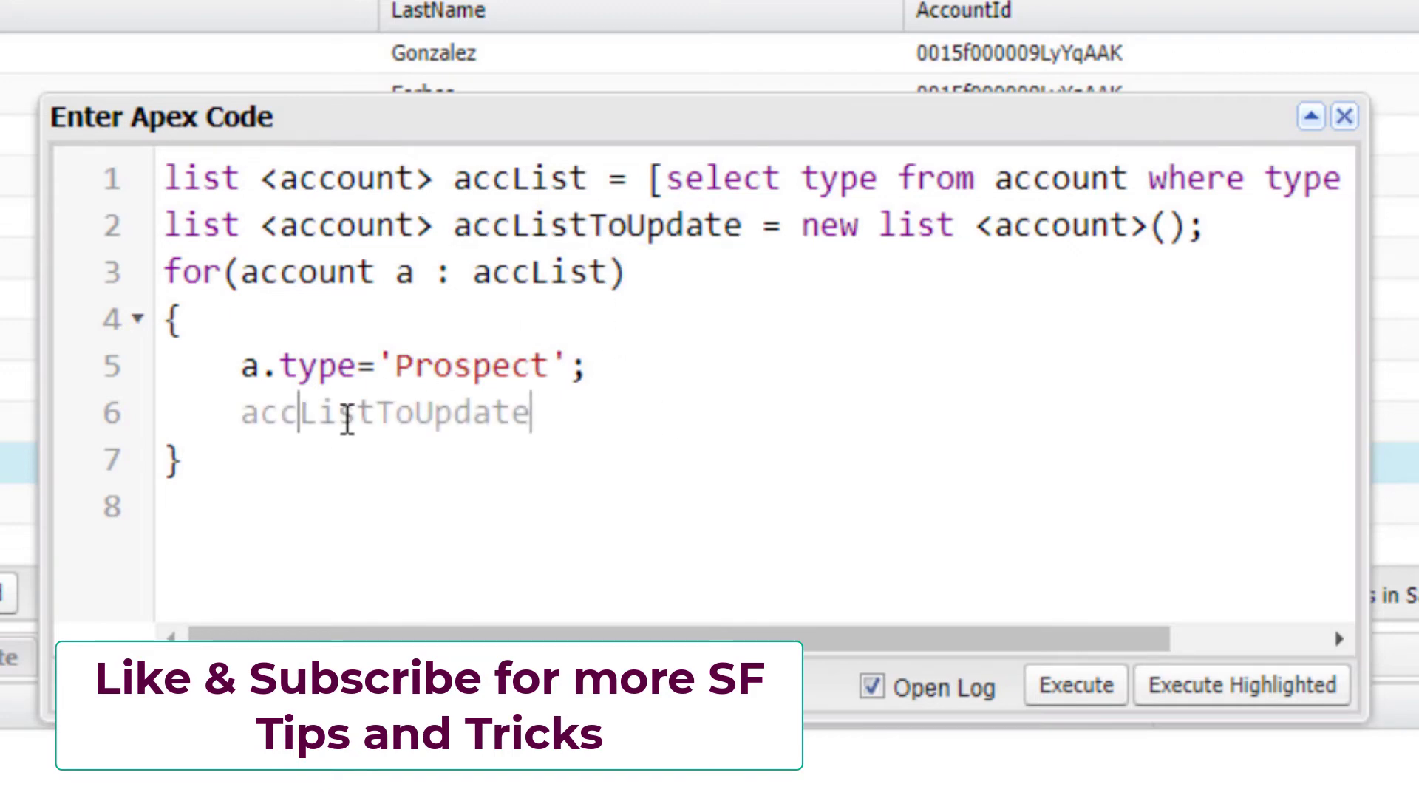
text(.add(a))
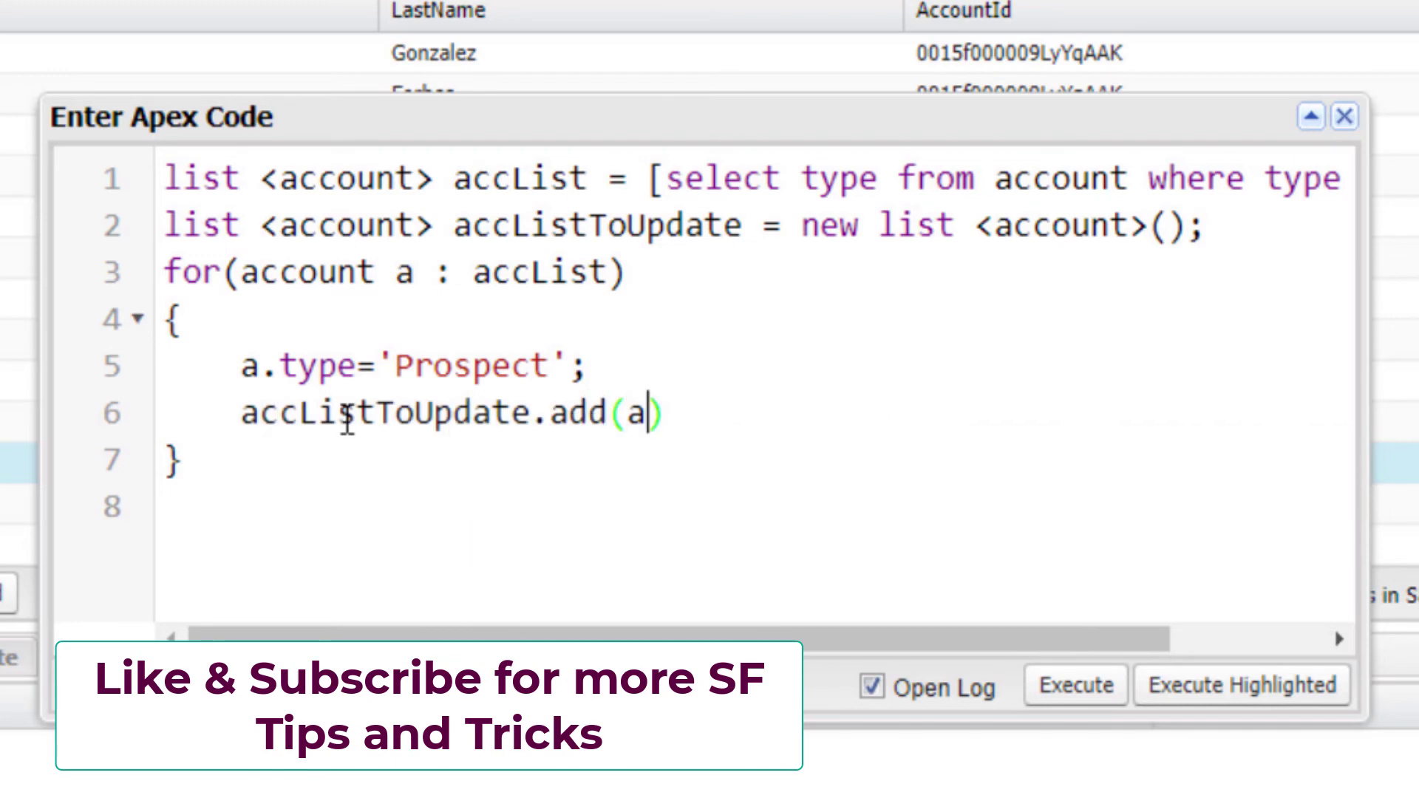
text(;)
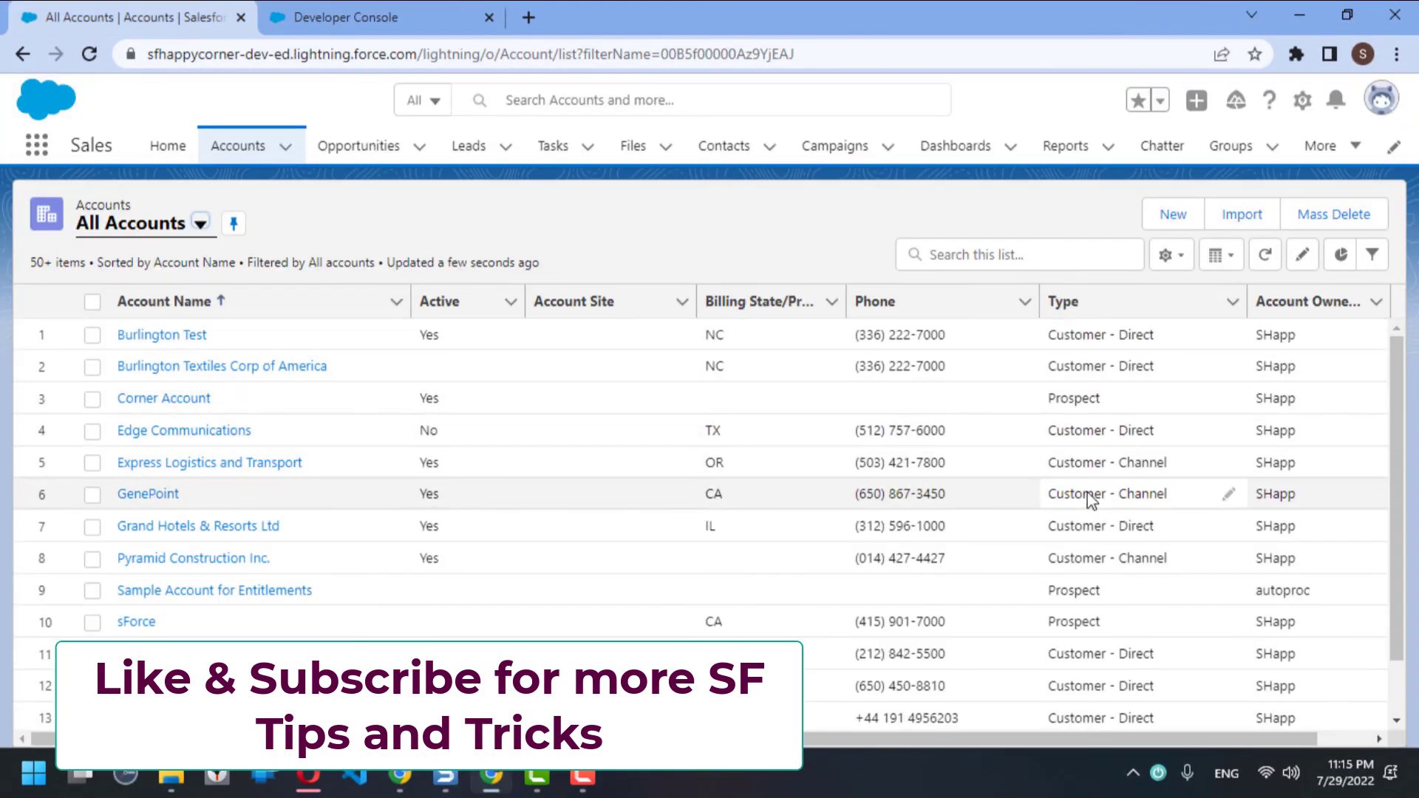
scroll(down, 3)
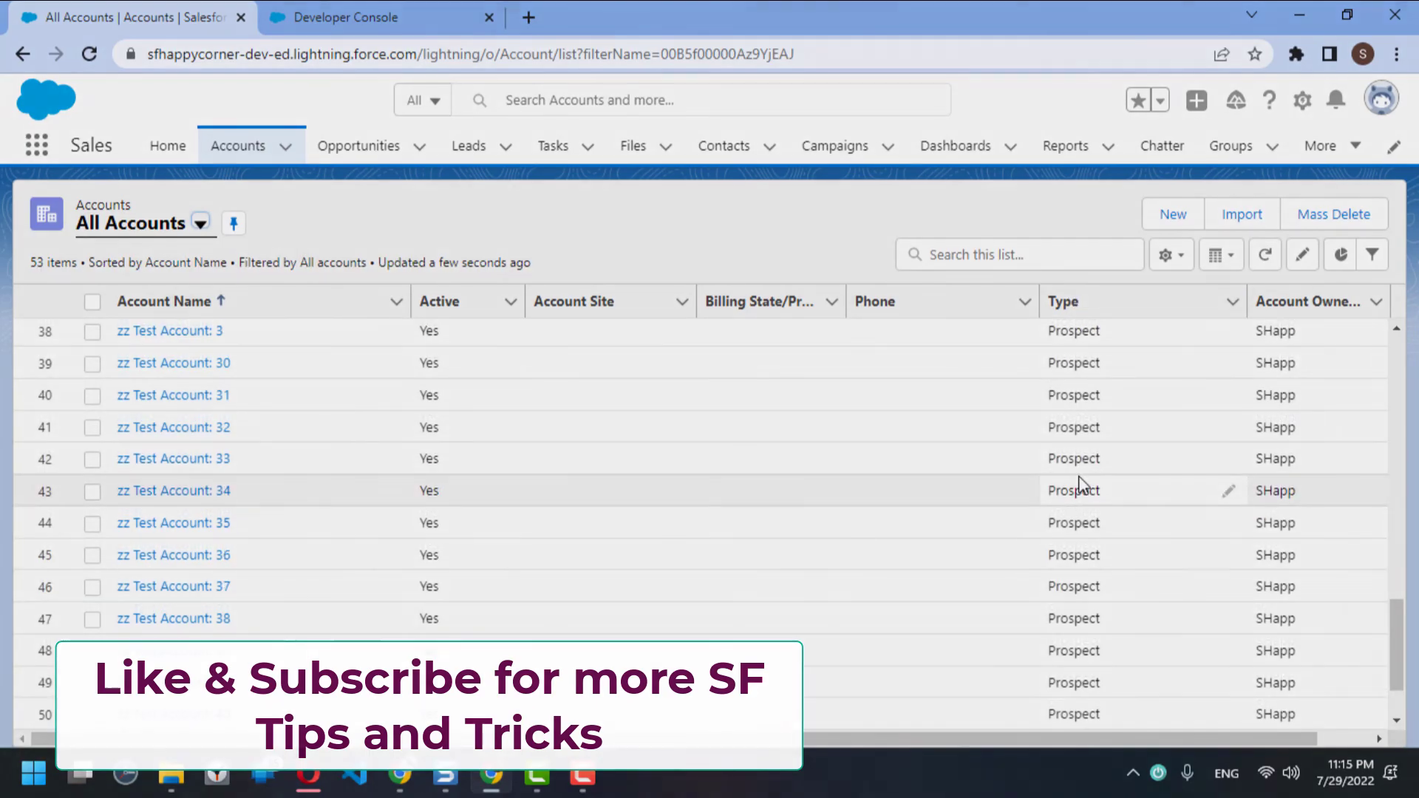